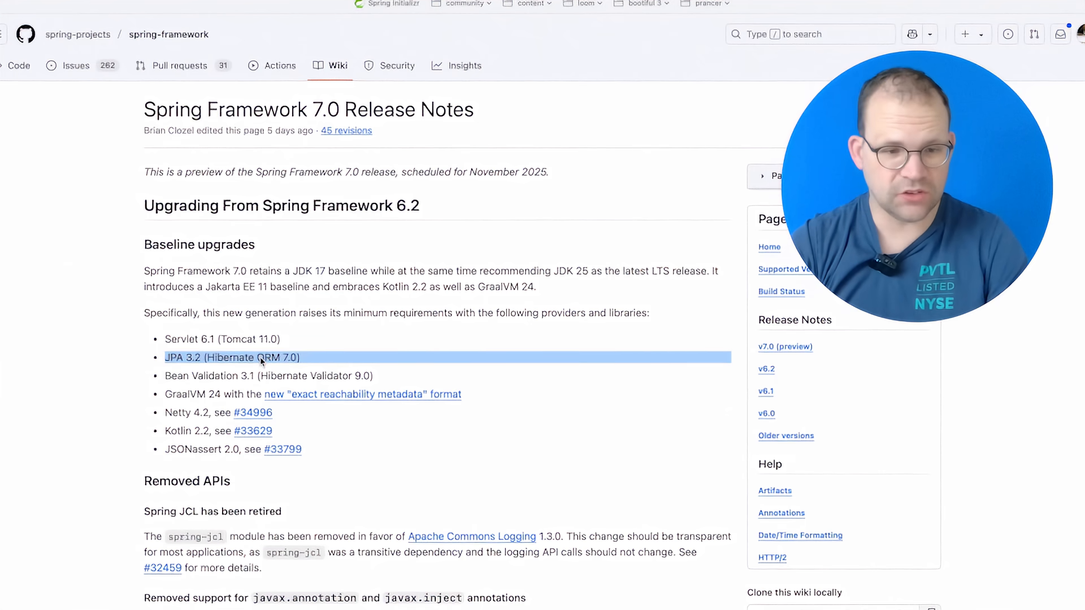
- Scroll the Spring Framework 7.0 release notes down to the 'JPA 3.2 and Hibernate ORM 7.0' heading
{"action": "scroll", "scroll_direction": "down", "scroll_amount": 3}
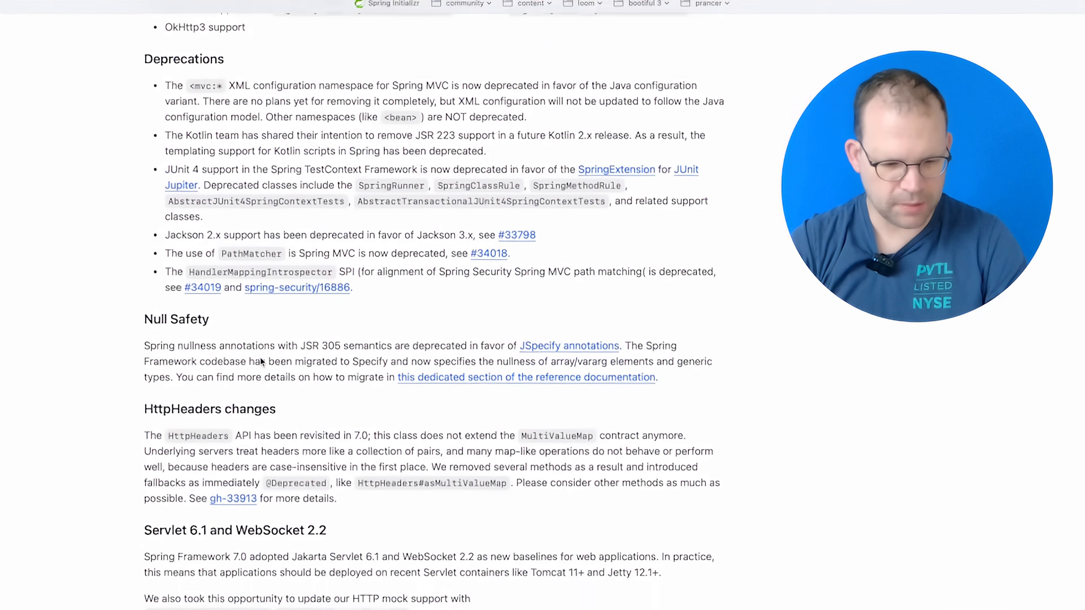
{"action": "scroll", "scroll_direction": "down", "scroll_amount": 3}
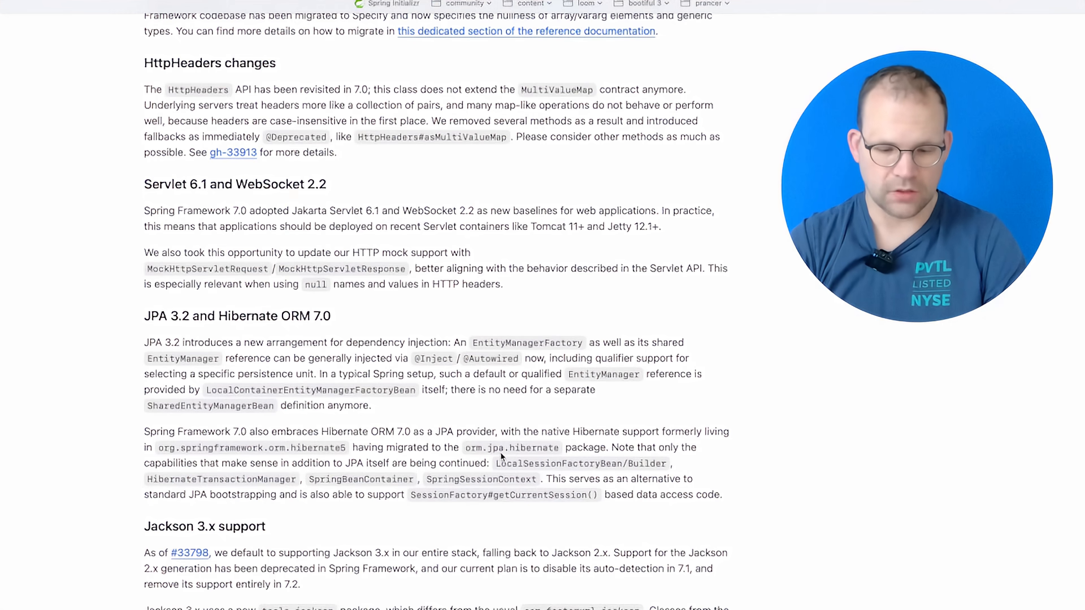
{"action": "mouse_move", "coordinate": [544, 451]}
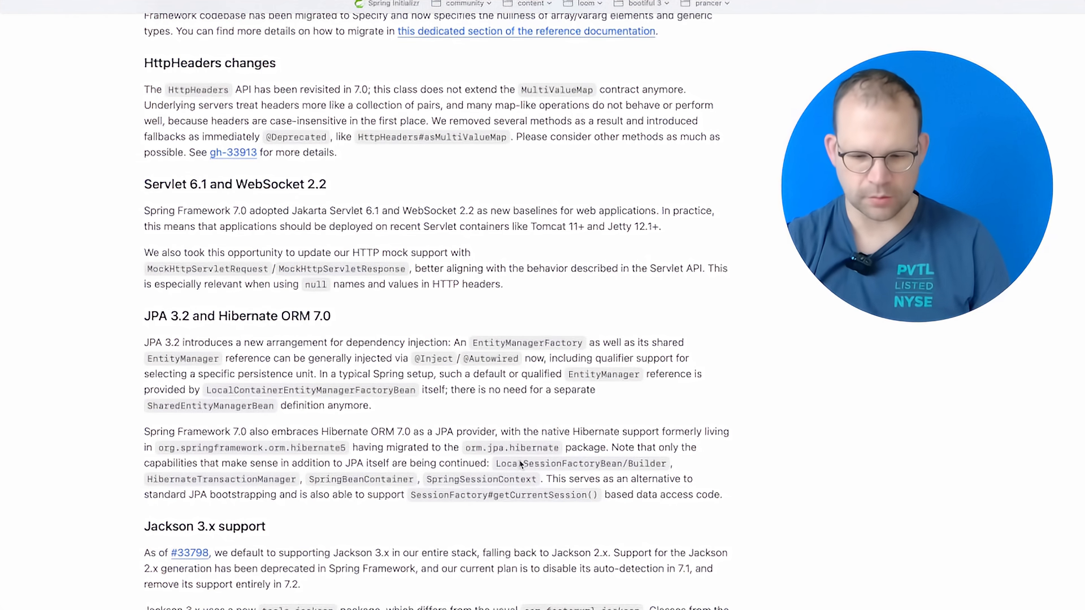
{"action": "mouse_move", "coordinate": [492, 472]}
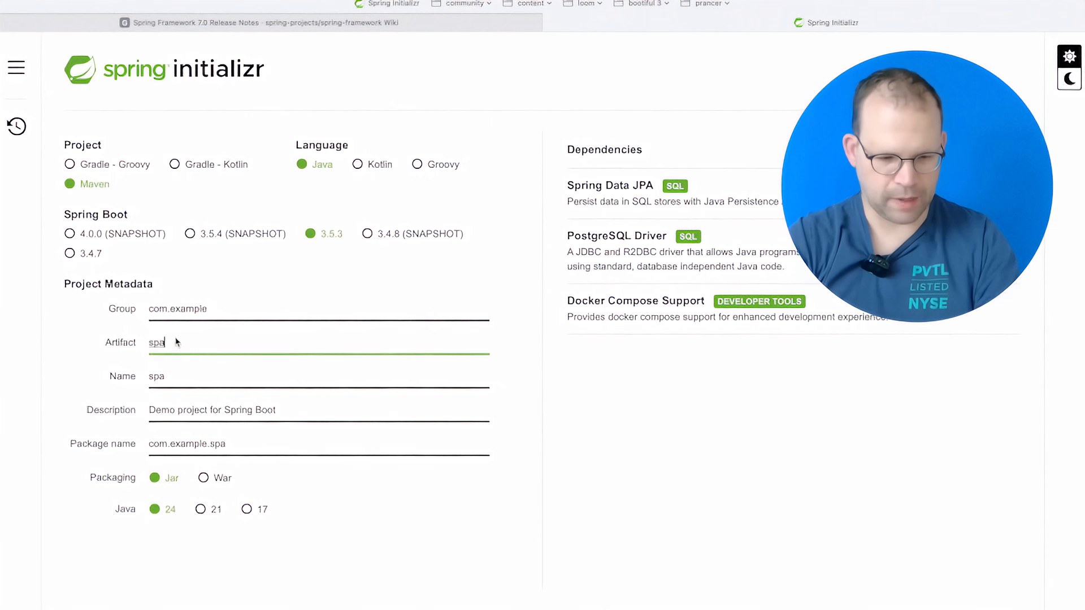
- Set the artifact to jpa and generate it with Spring Data JPA, PostgreSQL and Docker Compose
{"action": "type", "text": "jpa"}
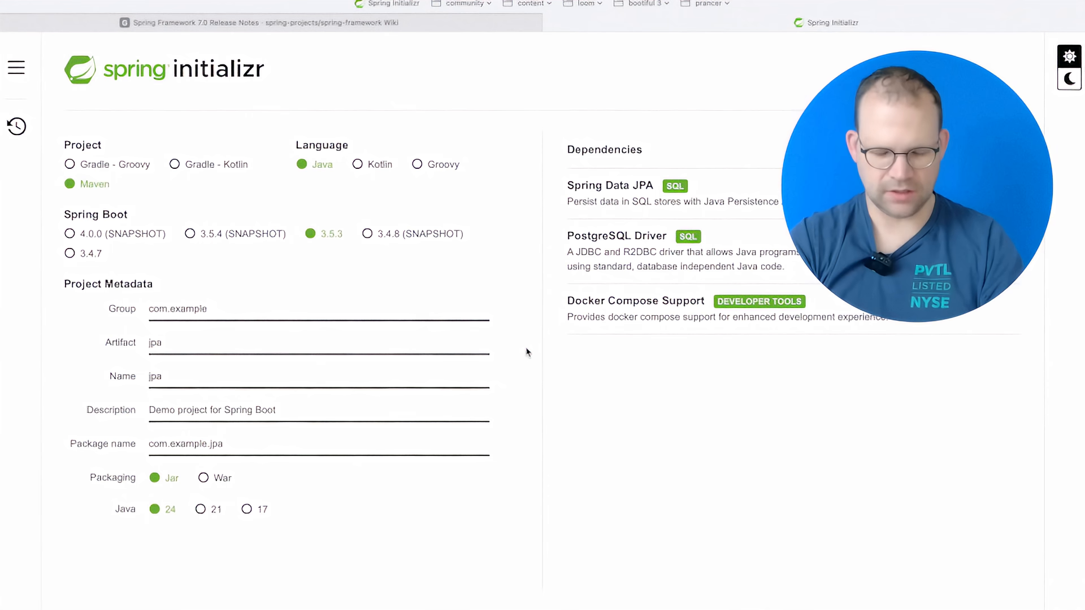
{"action": "left_click", "coordinate": [69, 233]}
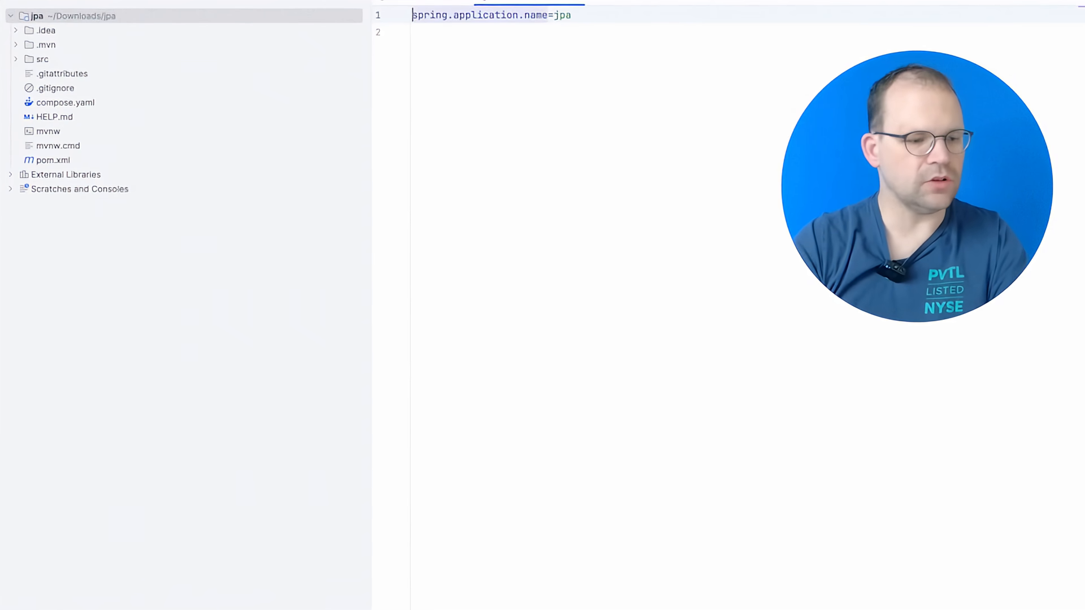
- Enable generate-ddl and write the Customer entity with generated constructor, toString, equals/hashCode and getters
{"action": "type", "text": "jpa.generate-ddl=true"}
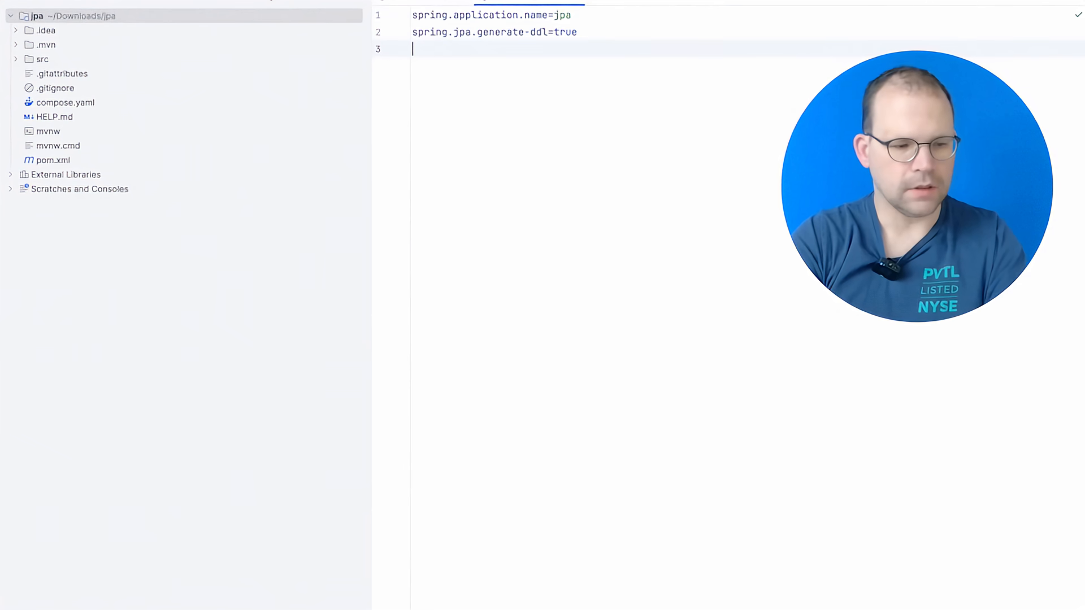
{"action": "type", "text": "spring.jpa.show-sql=false"}
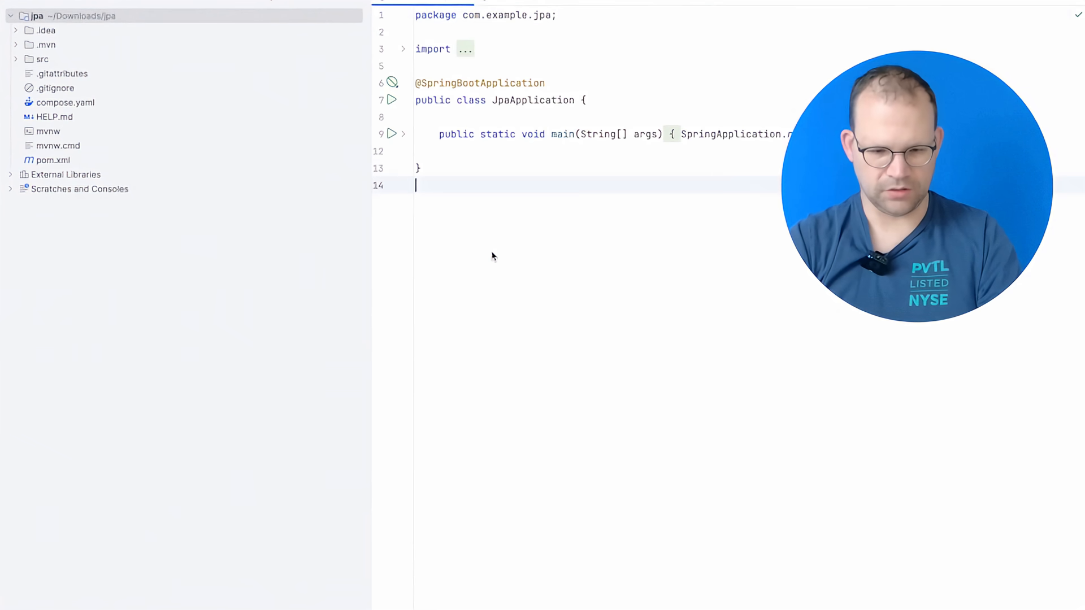
{"action": "type", "text": "class Customer {"}
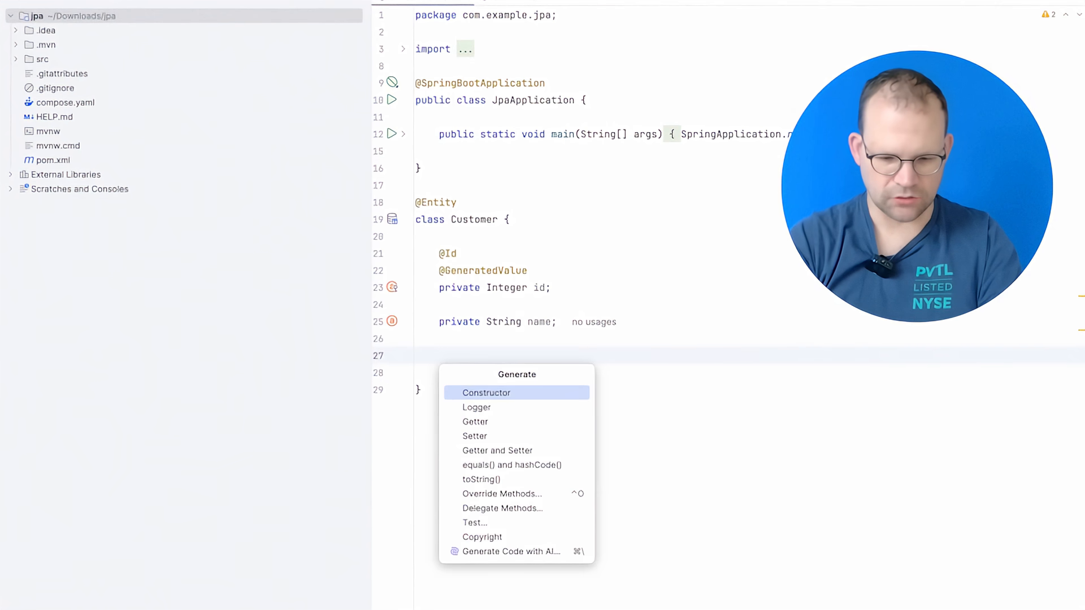
{"action": "left_click", "coordinate": [486, 392]}
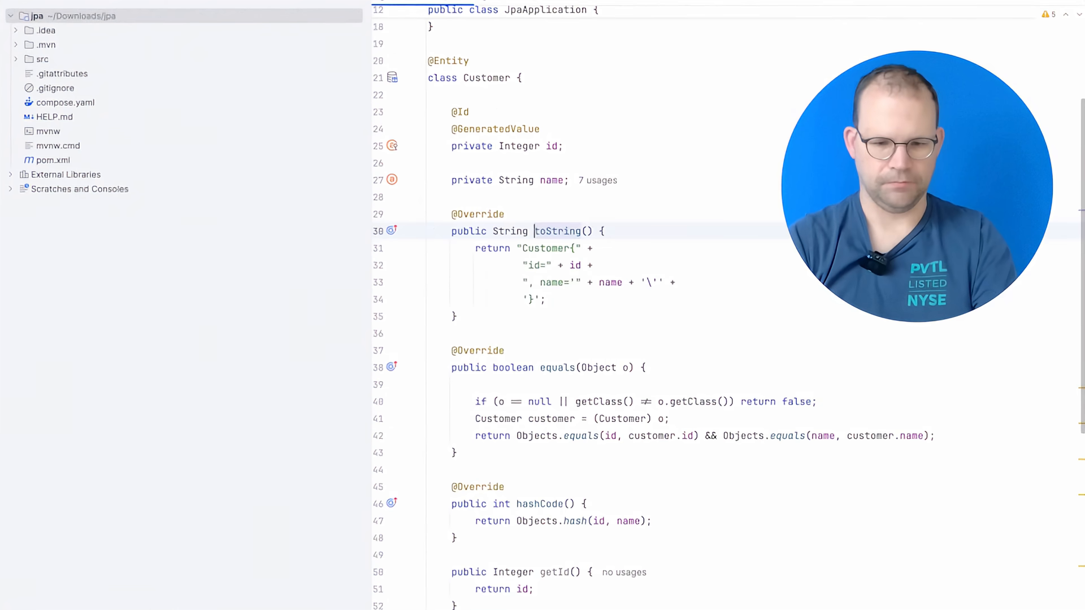
{"action": "type", "text": "itner"}
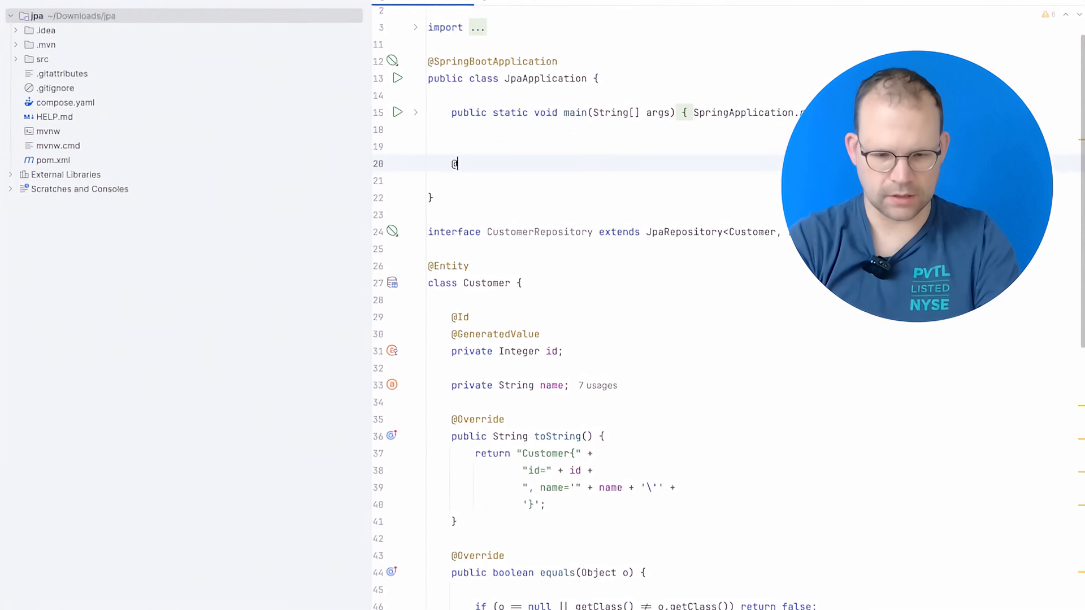
- Add CustomerRepository and an ApplicationRunner bean saving customers A and B and printing findAll()
{"action": "type", "text": "Bean"}
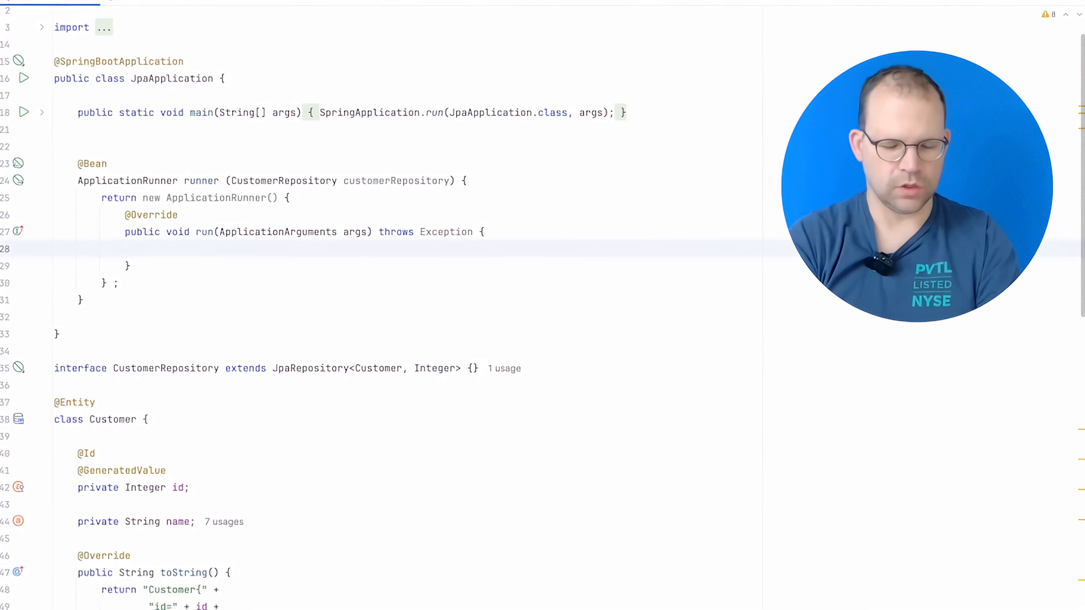
{"action": "type", "text": "customerRepository.save(new Customer(1, \"John\"));"}
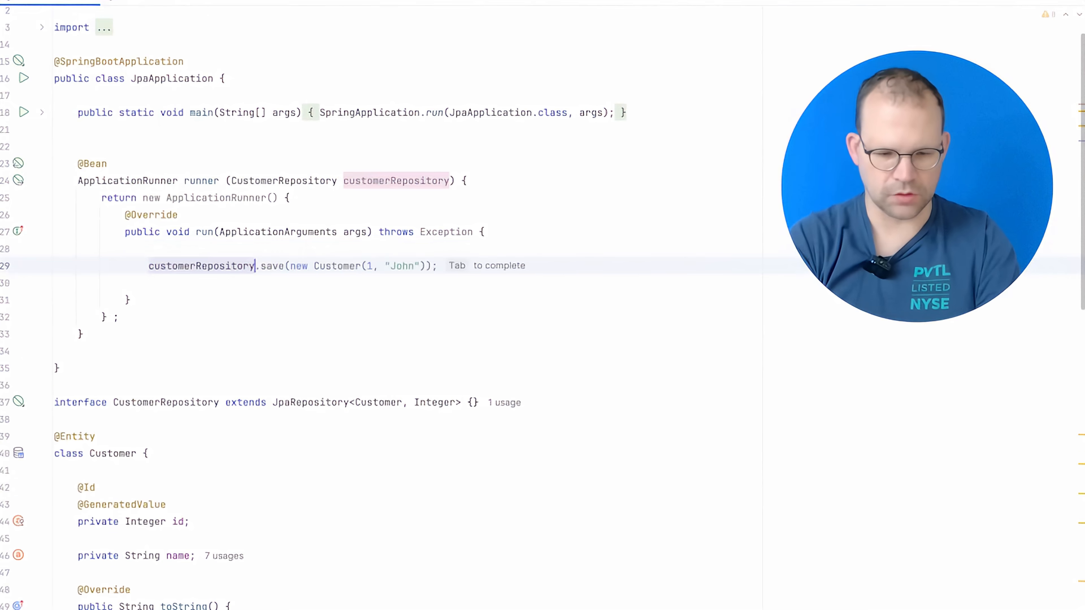
{"action": "type", "text": "fsa"}
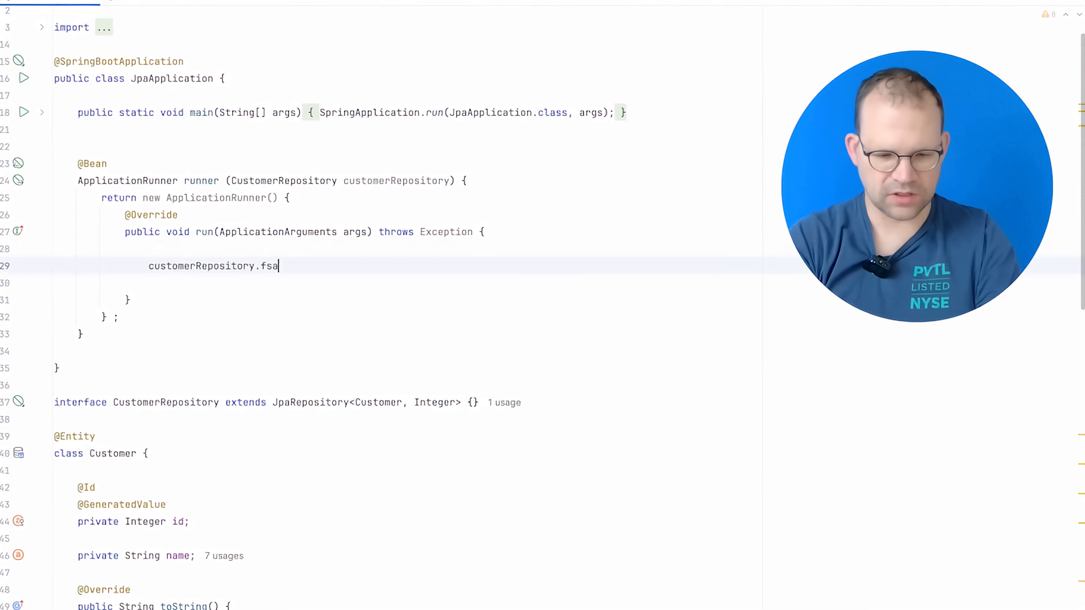
{"action": "type", "text": "save(new Customer(1, \"John\"));"}
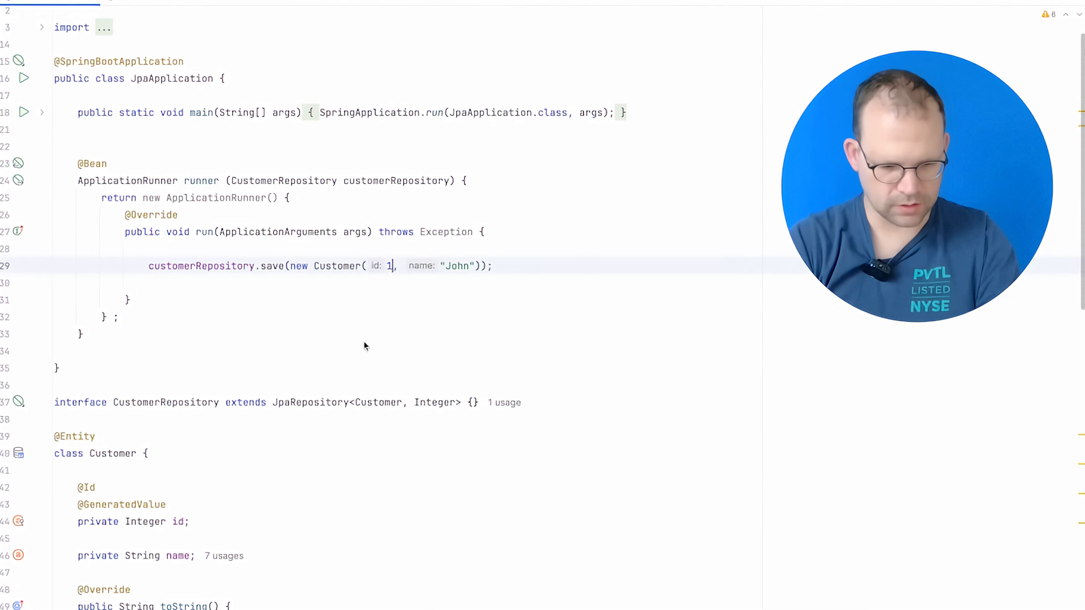
{"action": "type", "text": "null"}
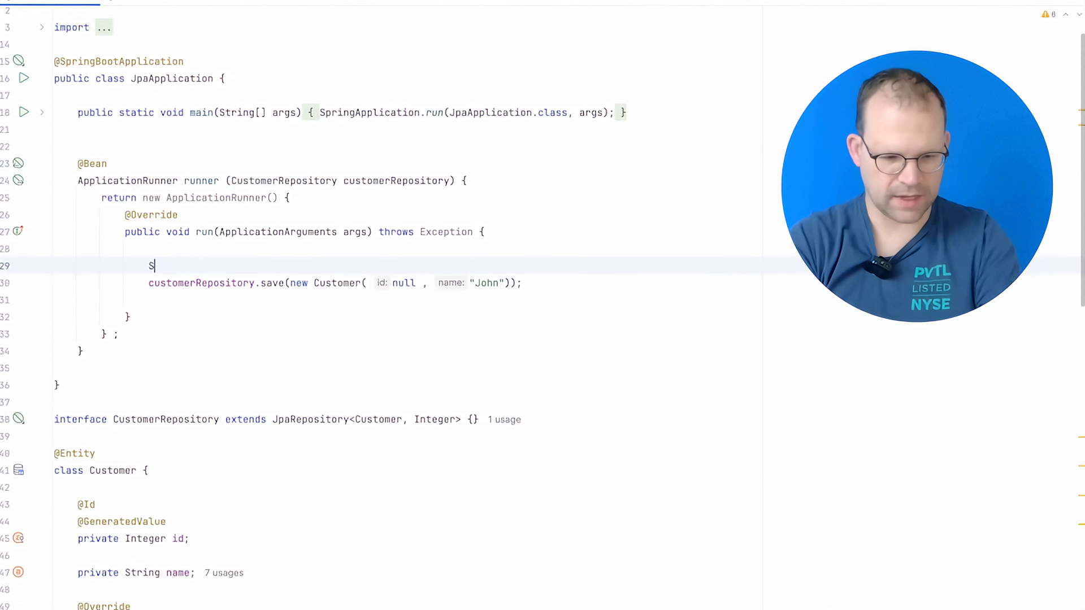
{"action": "type", "text": "Set.of(\"A\",\"B\").forEach(name -> customerRepository.save(new Customer(null, name)));"}
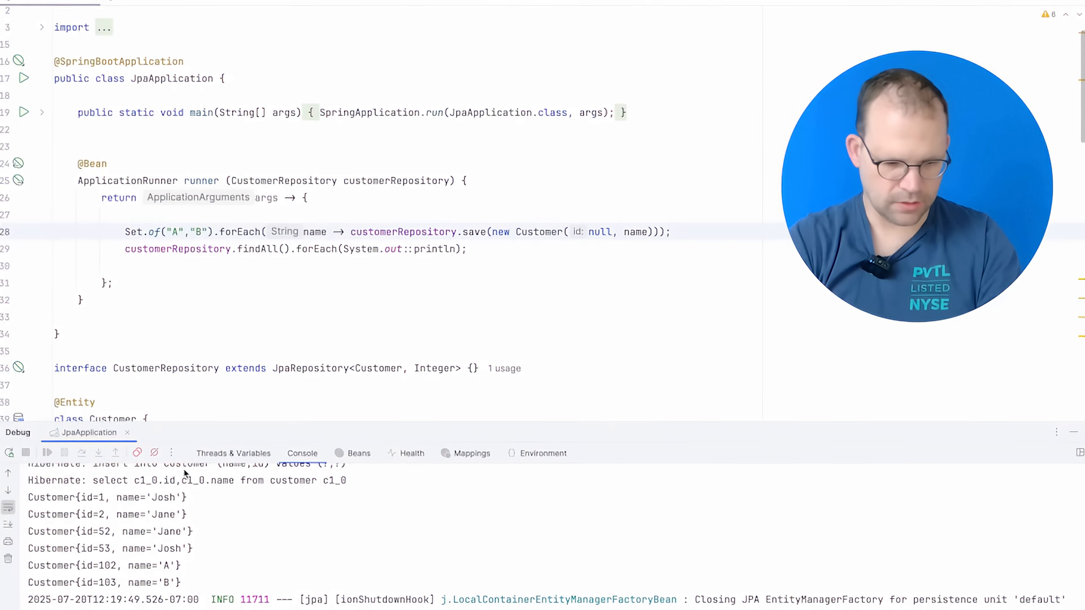
- Call customerRepository.deleteAll() first in the runner, rerun in debug, and add an EntityManager parameter
{"action": "double_click", "coordinate": [111, 480]}
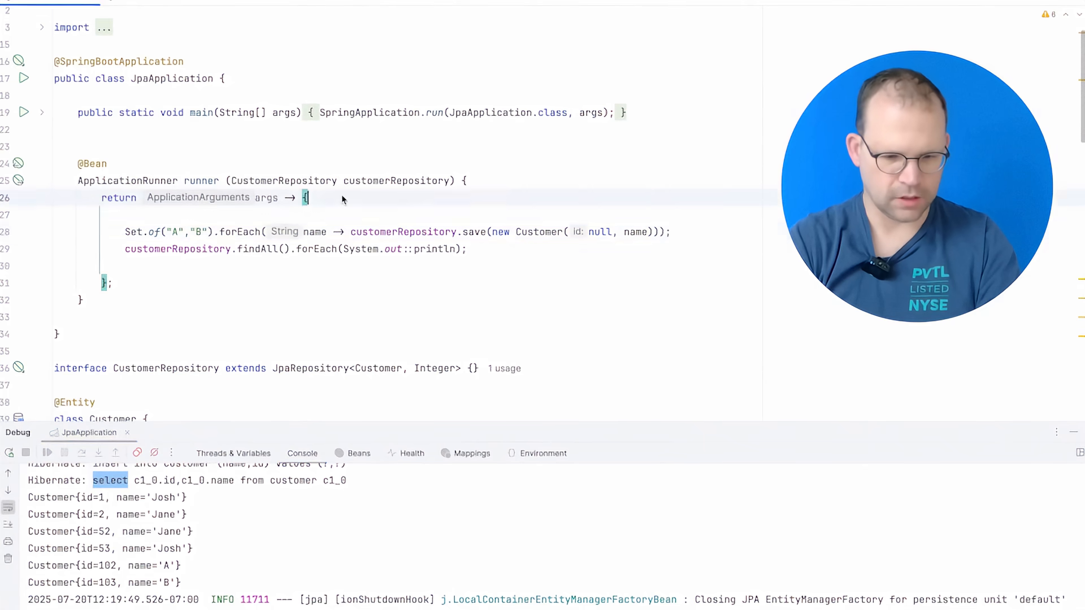
{"action": "type", "text": "customerRepository.deleteAll();"}
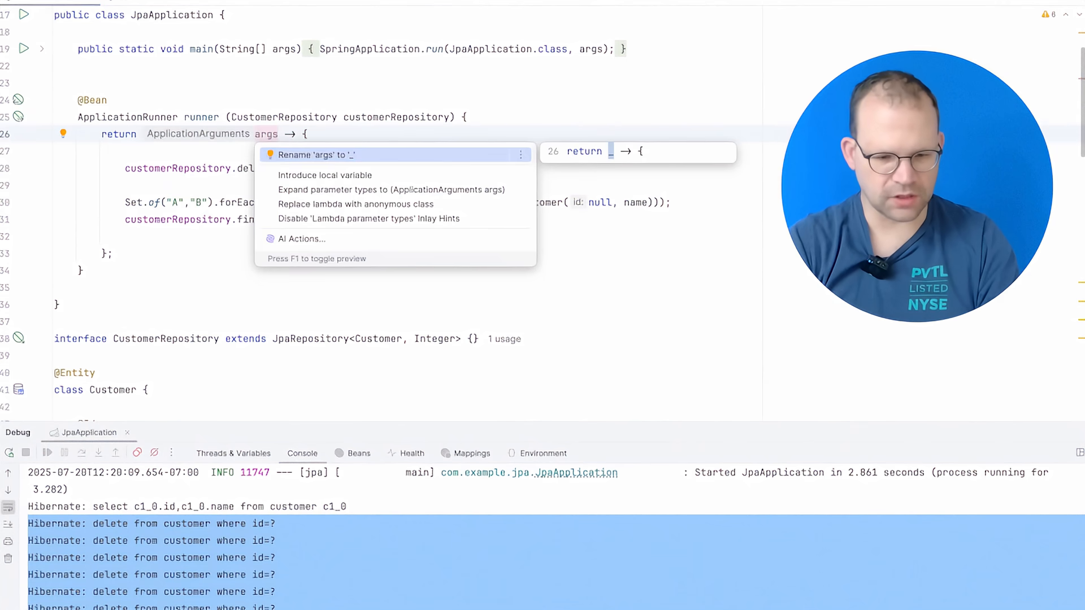
{"action": "left_click", "coordinate": [316, 155]}
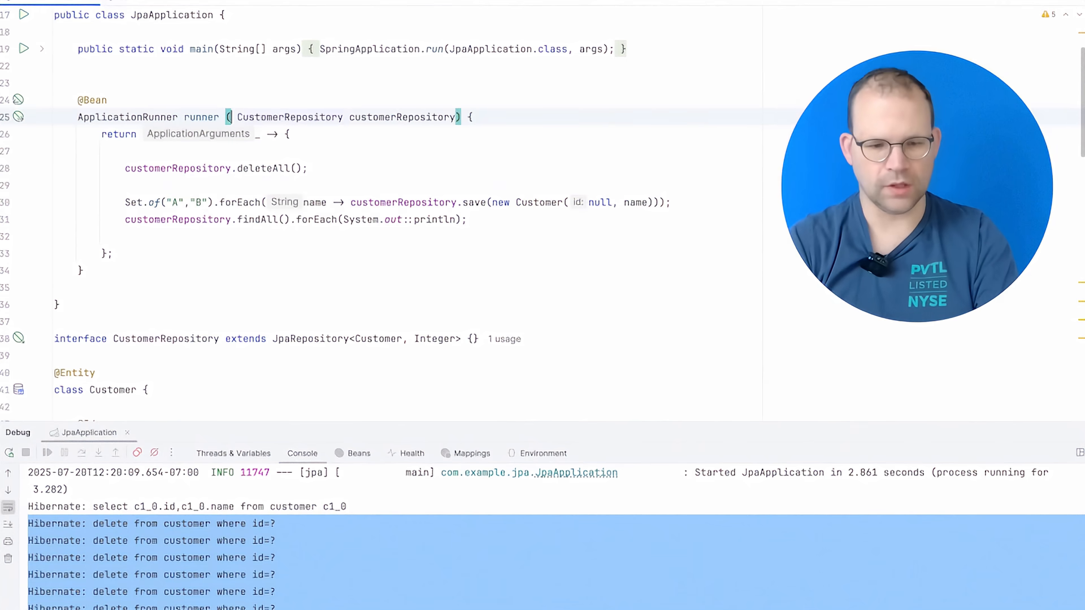
{"action": "type", "text": "EntityManager em,"}
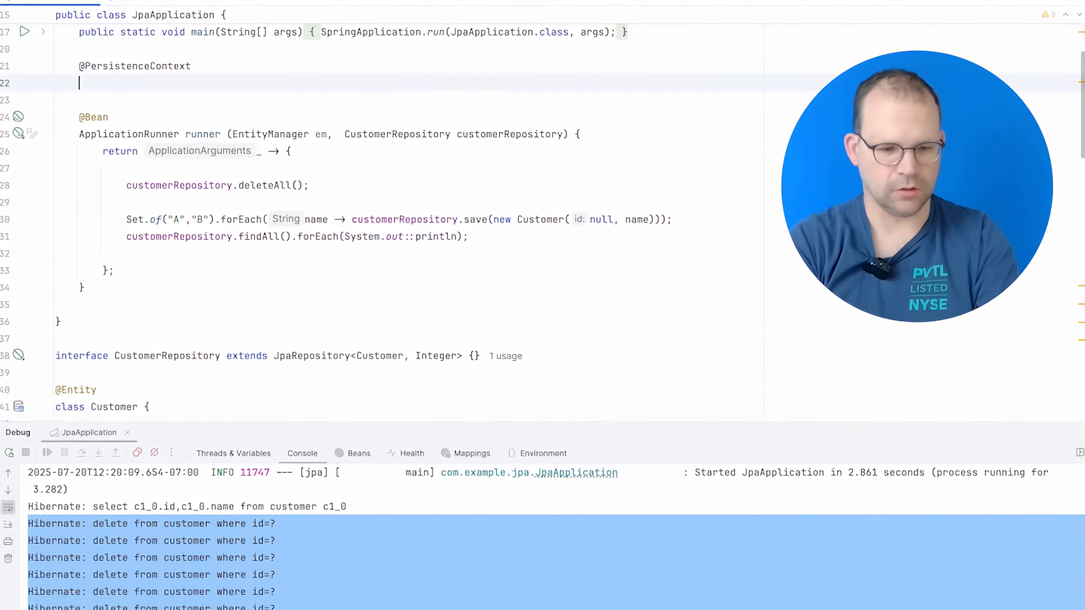
{"action": "type", "text": "EntityManager em;"}
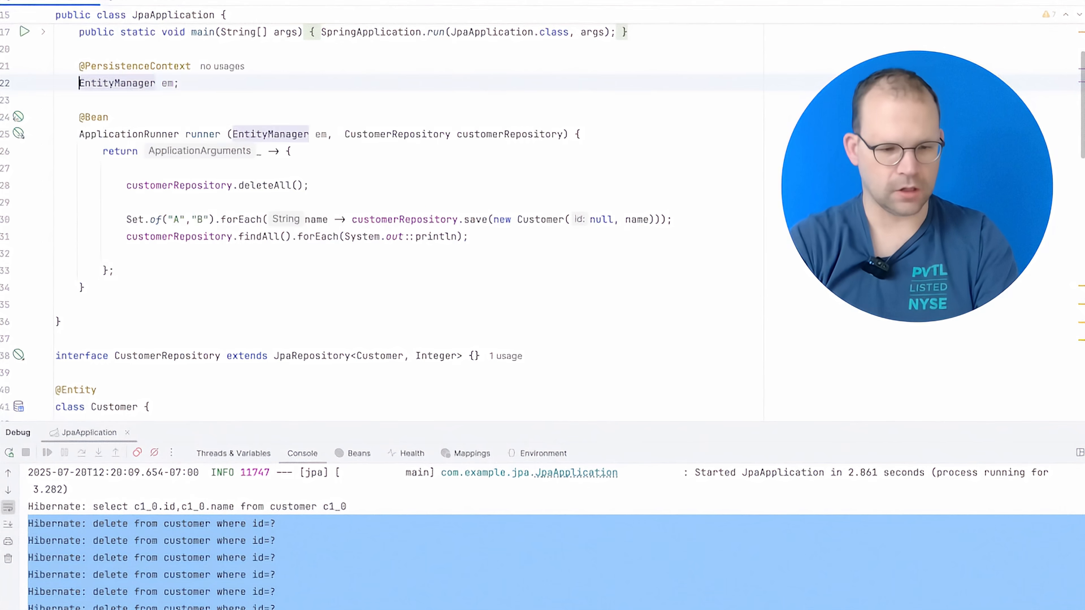
{"action": "type", "text": "private"}
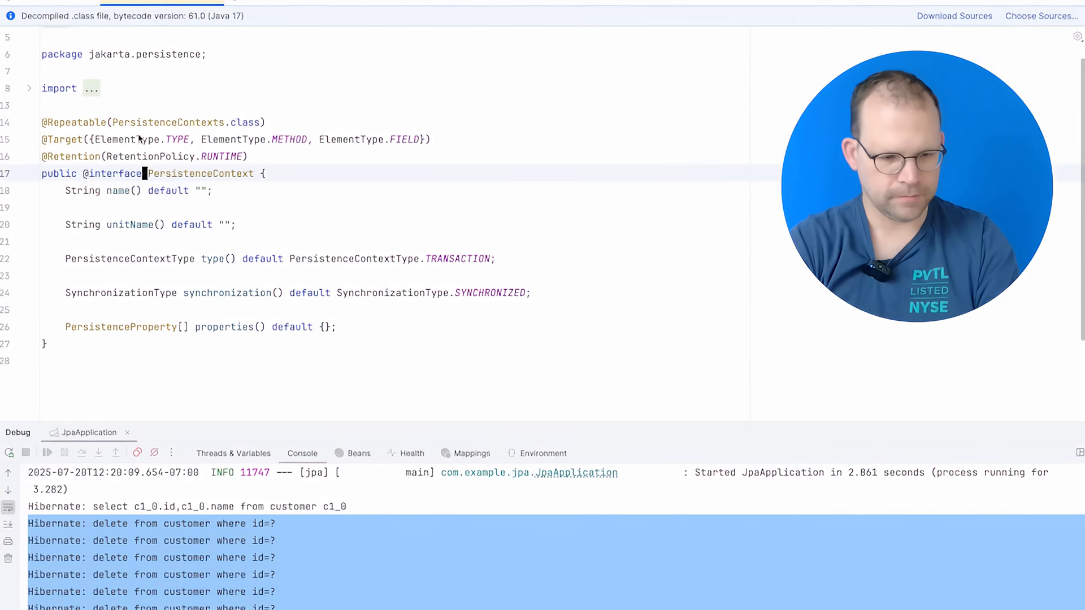
{"action": "double_click", "coordinate": [167, 123]}
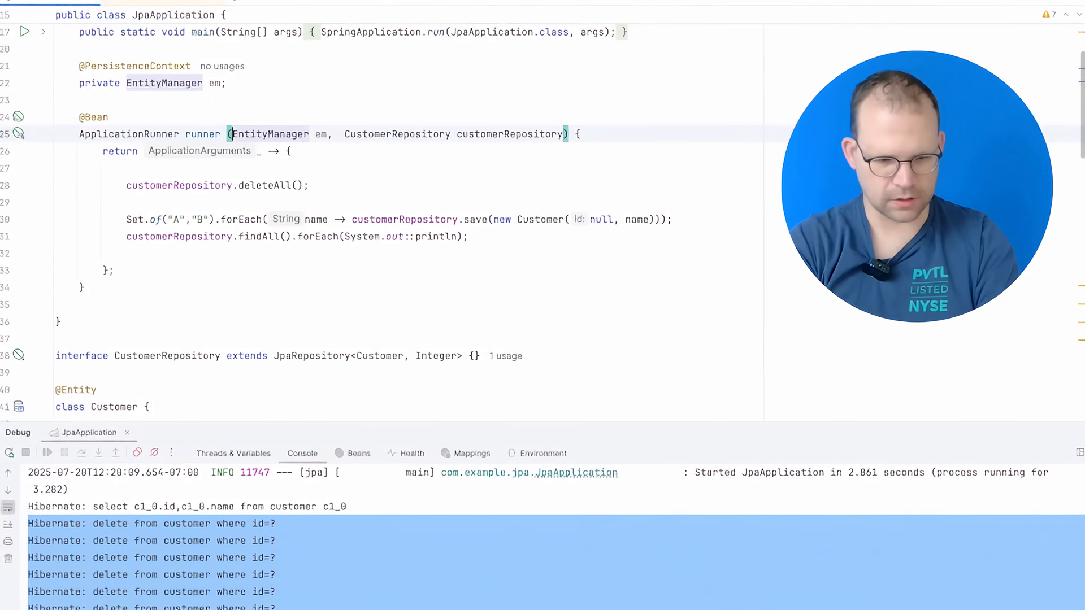
{"action": "type", "text": "@PersistenceContext"}
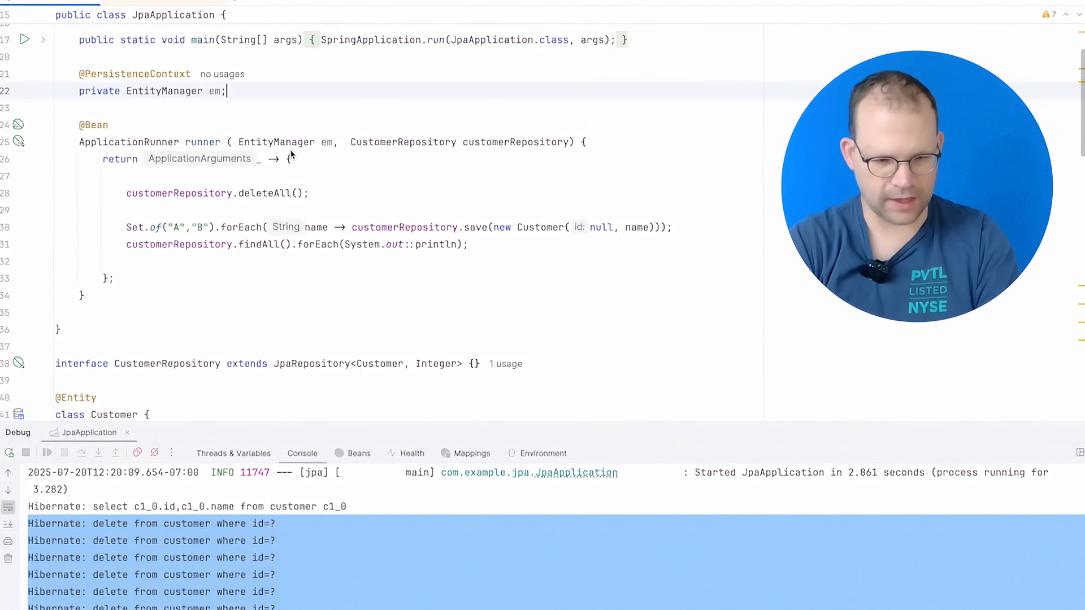
{"action": "double_click", "coordinate": [285, 142]}
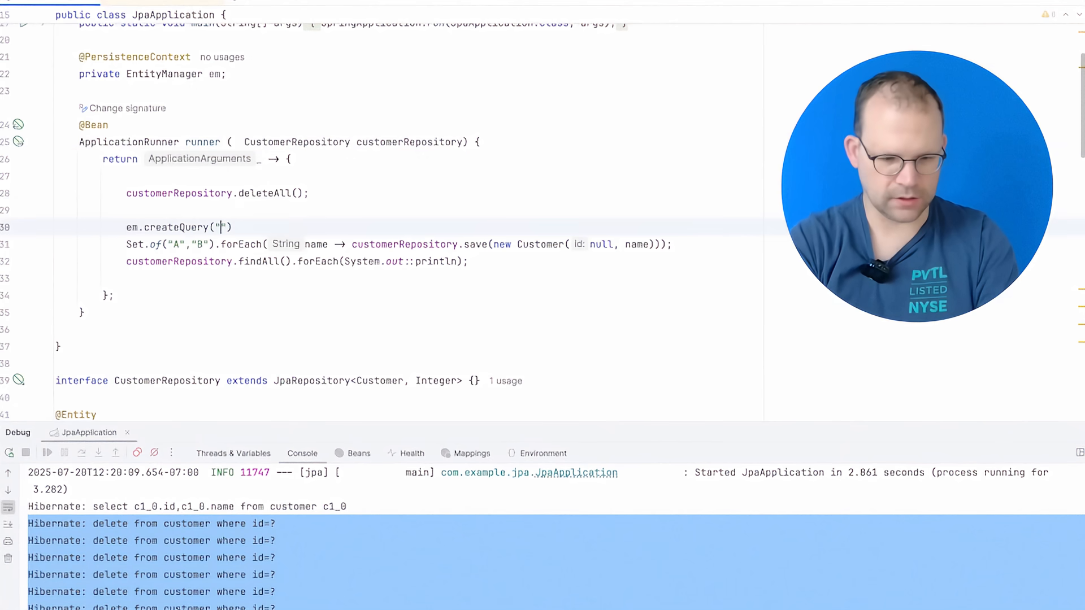
- Print customers via em.createQuery("select c from Customer c").getResultList() instead of findAll()
{"action": "type", "text": "\"select c from Customer c\").\""}
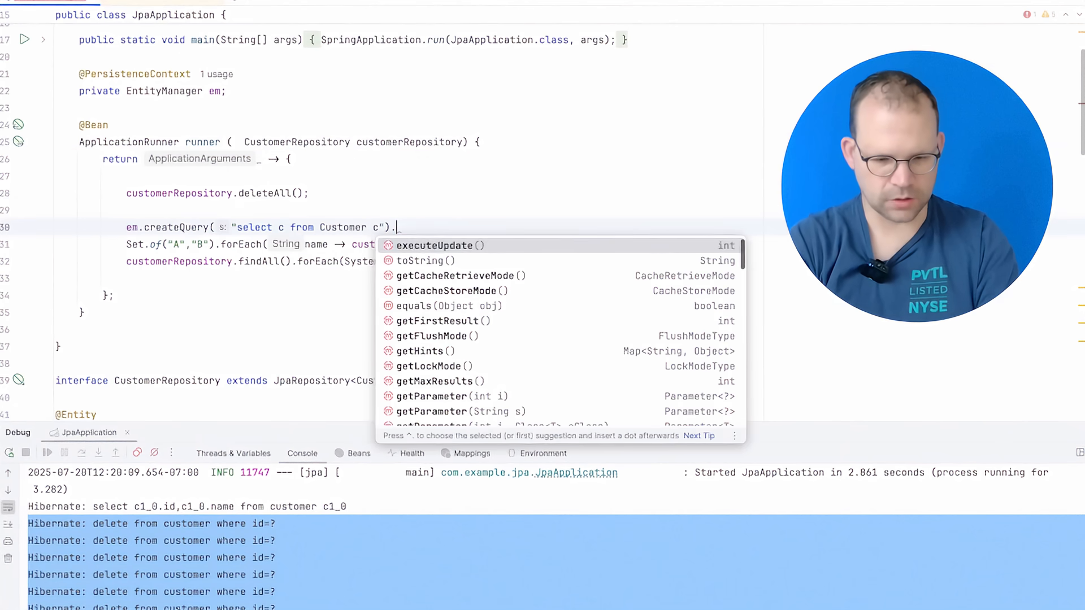
{"action": "type", "text": "qu"}
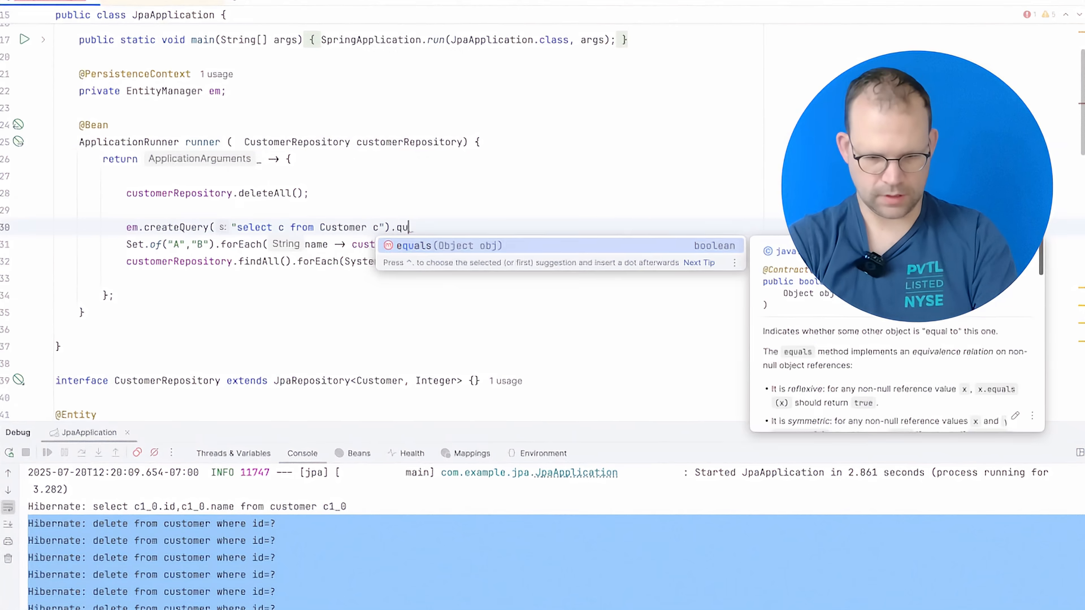
{"action": "key", "text": "Backspace"}
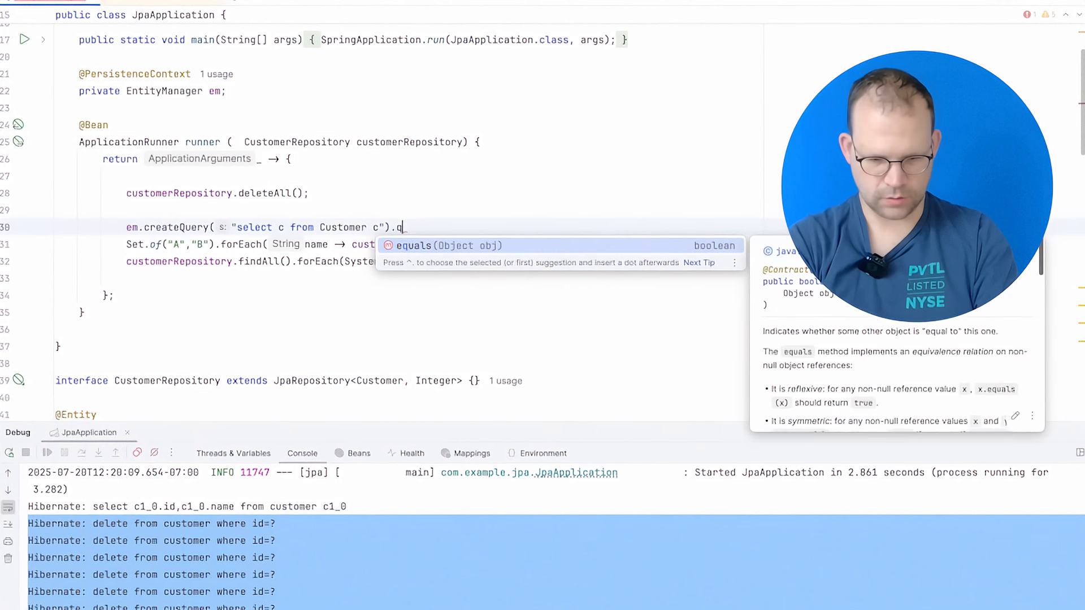
{"action": "type", "text": "etr"}
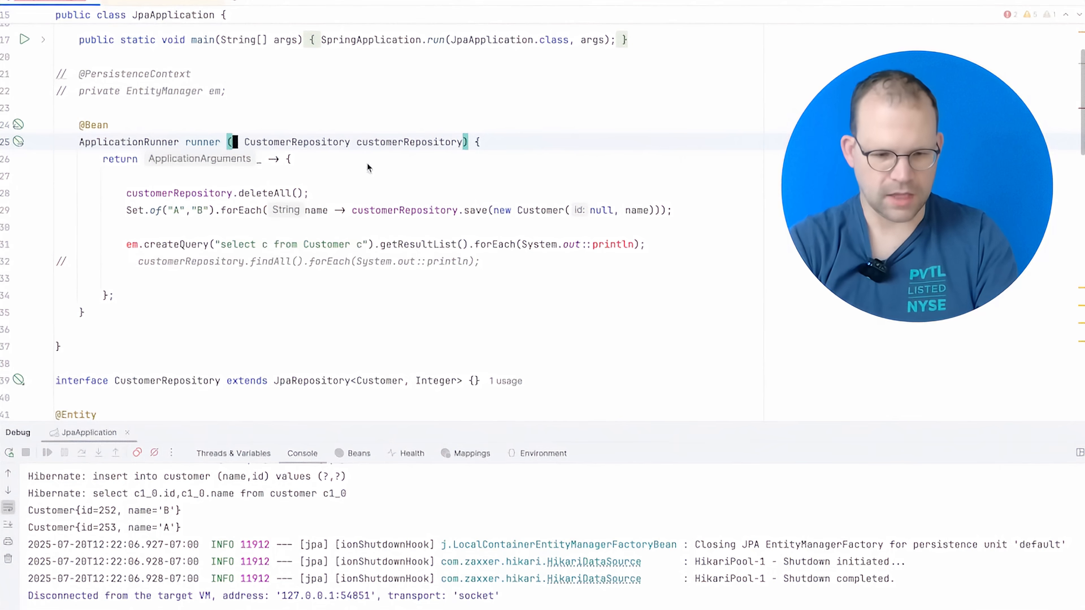
{"action": "type", "text": "En"}
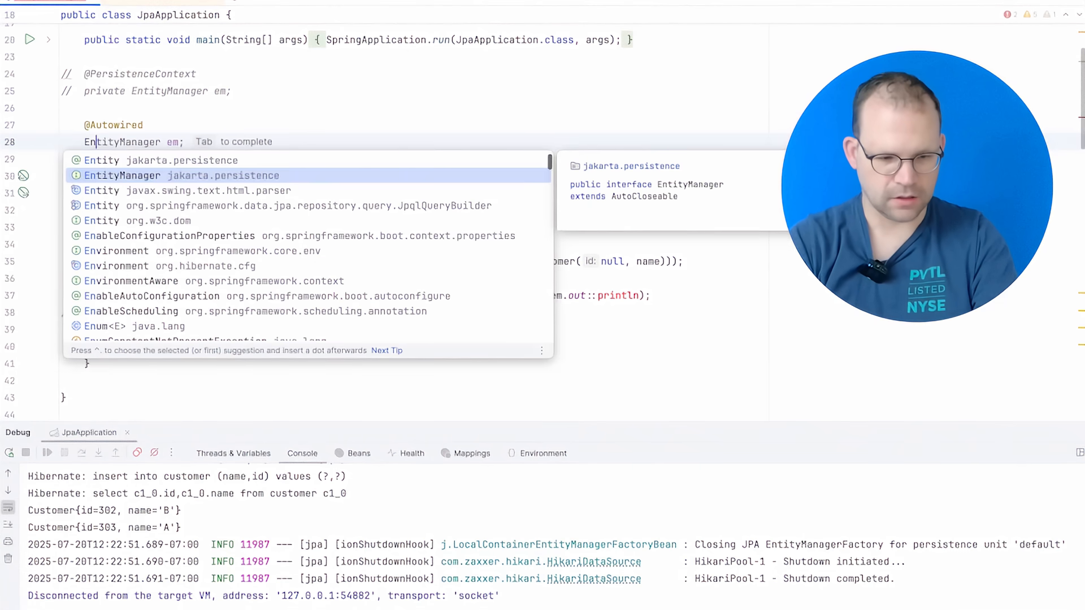
{"action": "key", "text": "Escape"}
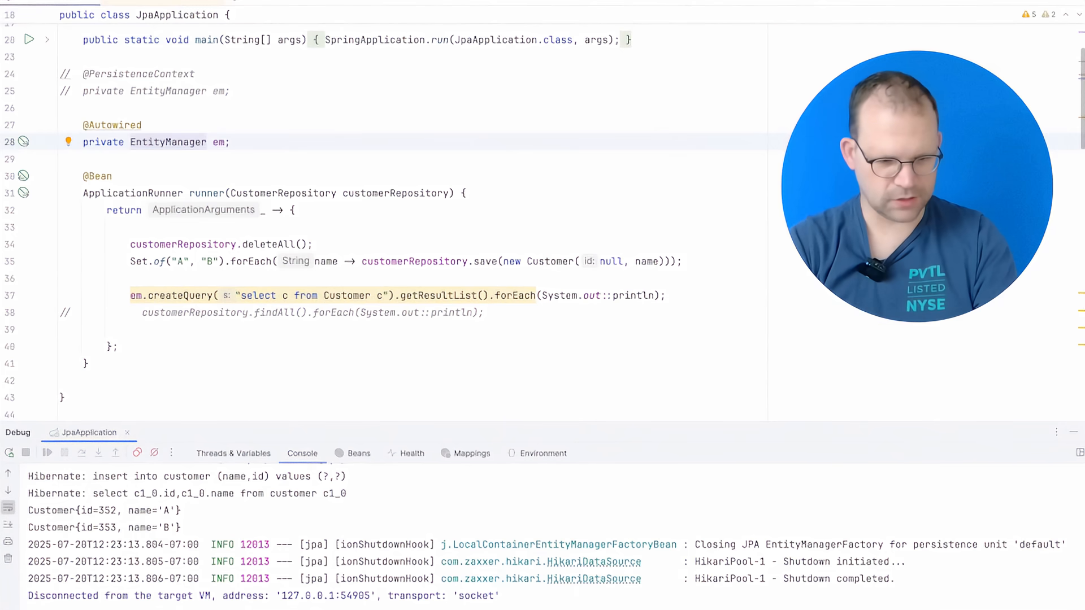
{"action": "mouse_move", "coordinate": [341, 173]}
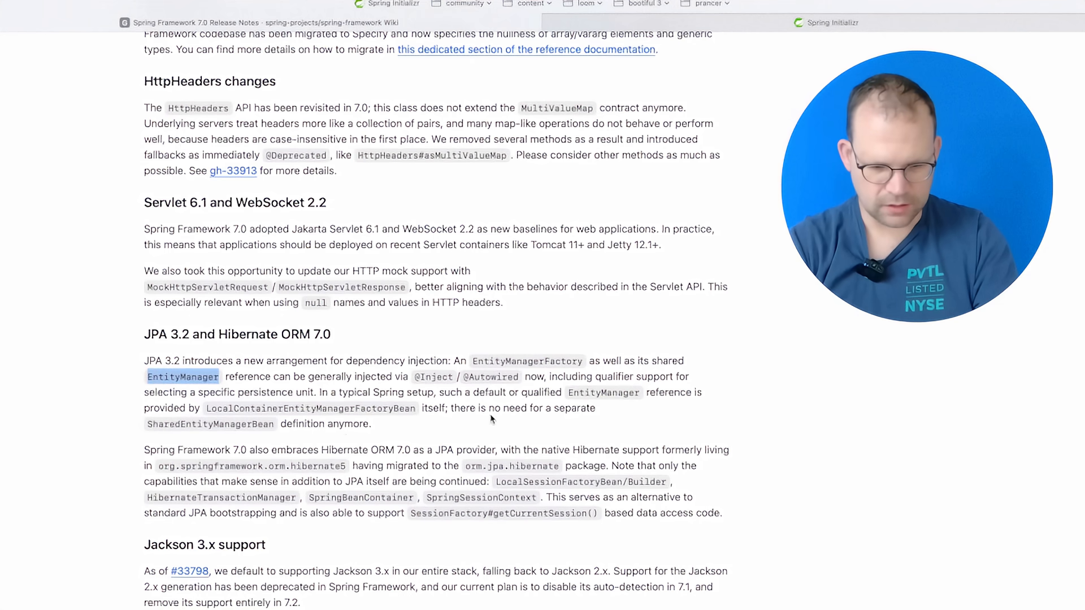
- Select LocalContainerEntityManagerFactoryBean in the JPA 3.2 release notes section
{"action": "double_click", "coordinate": [309, 408]}
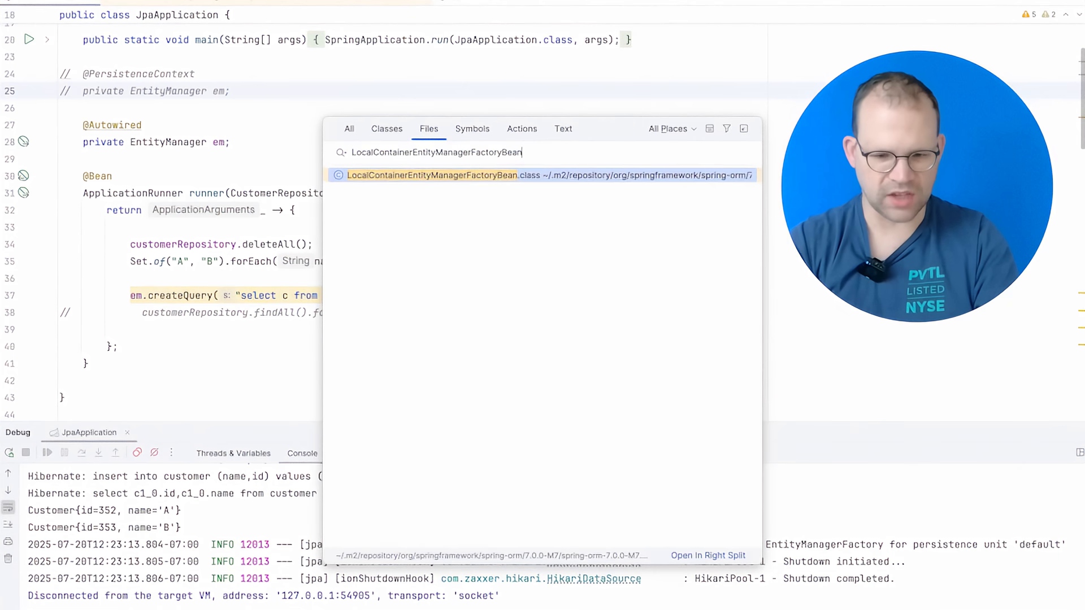
- Open the LocalContainerEntityManagerFactoryBean source and scroll through its Javadoc
{"action": "left_click", "coordinate": [432, 175]}
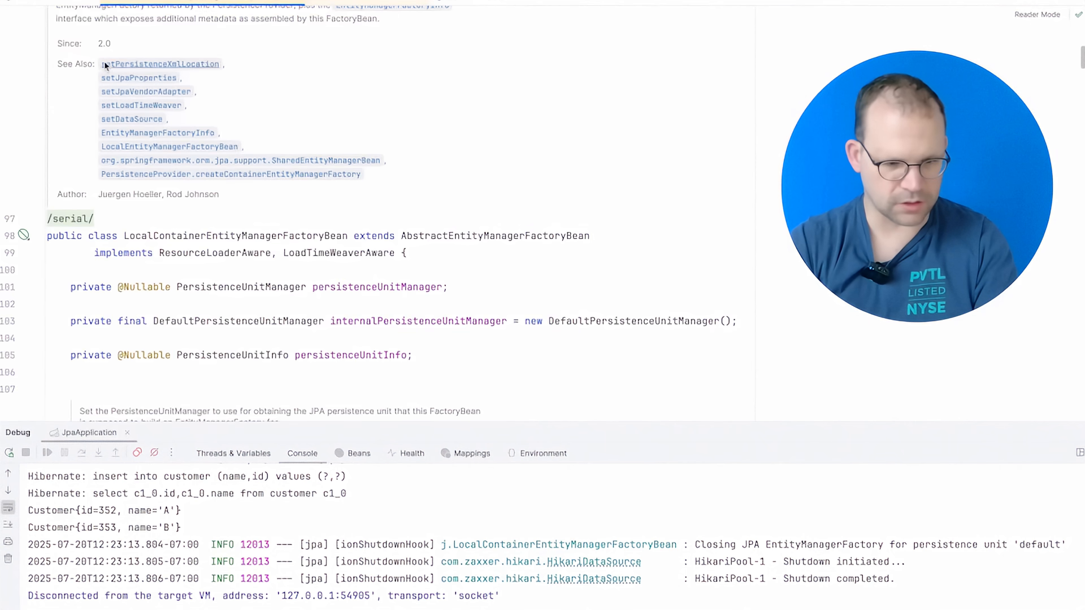
{"action": "scroll", "scroll_direction": "down", "scroll_amount": 3}
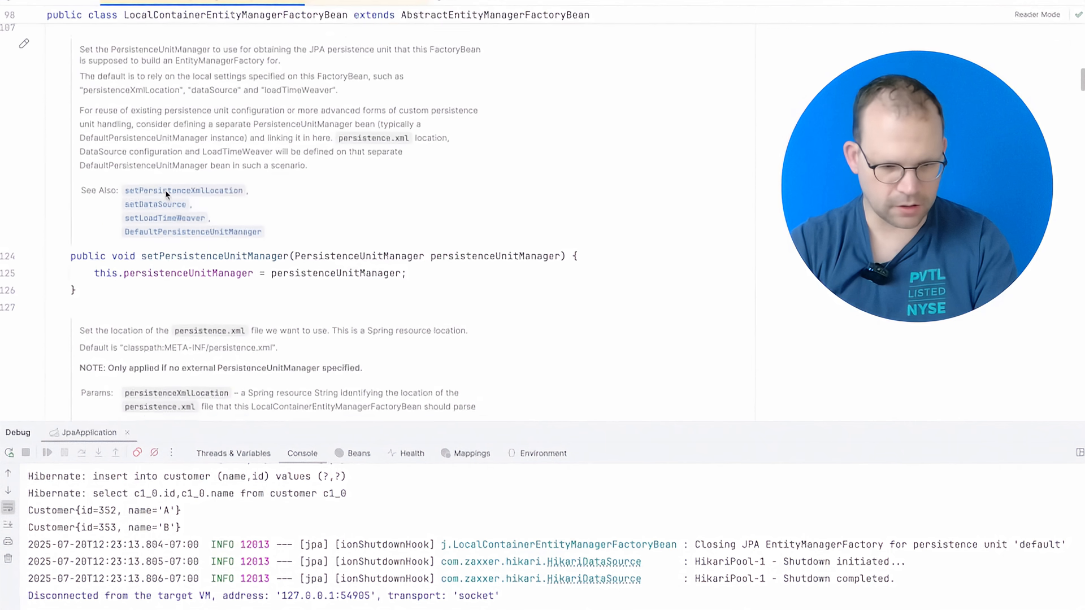
{"action": "scroll", "scroll_direction": "down", "scroll_amount": 3}
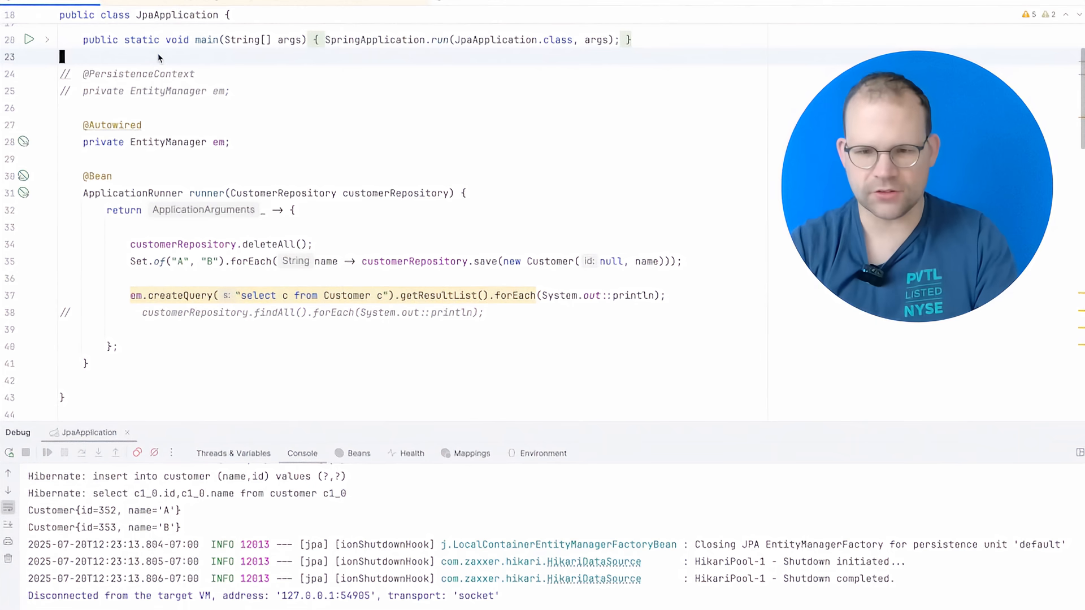
{"action": "mouse_move", "coordinate": [544, 21]}
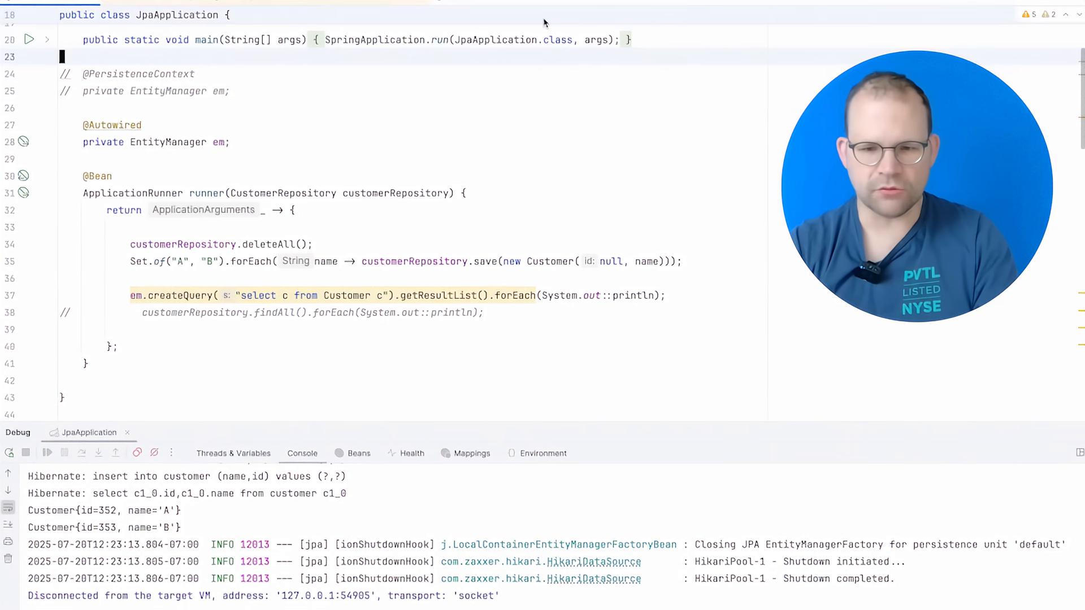